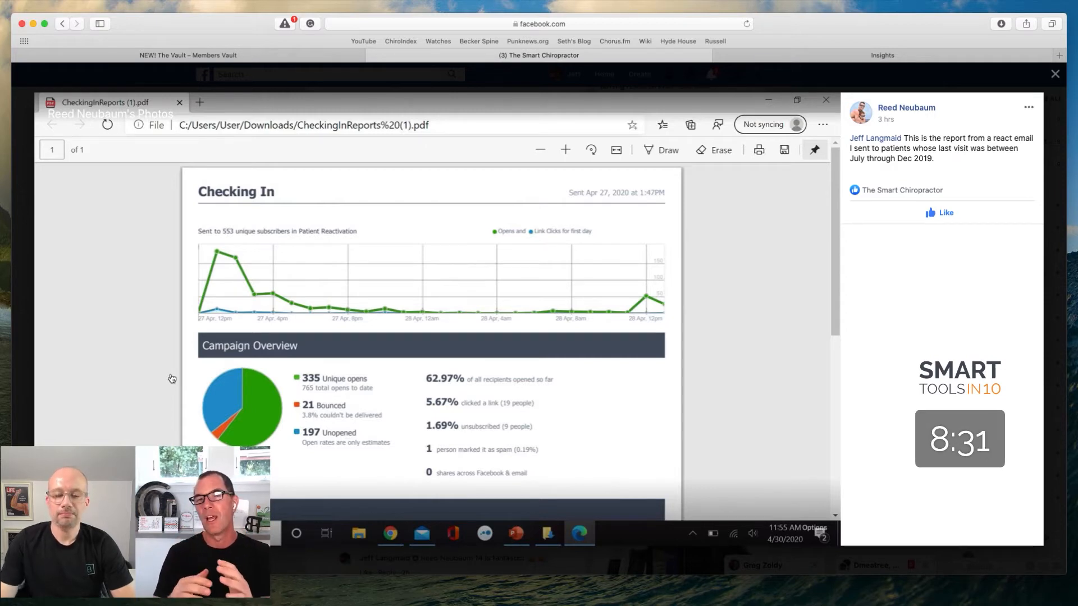
mouse_move(185, 383)
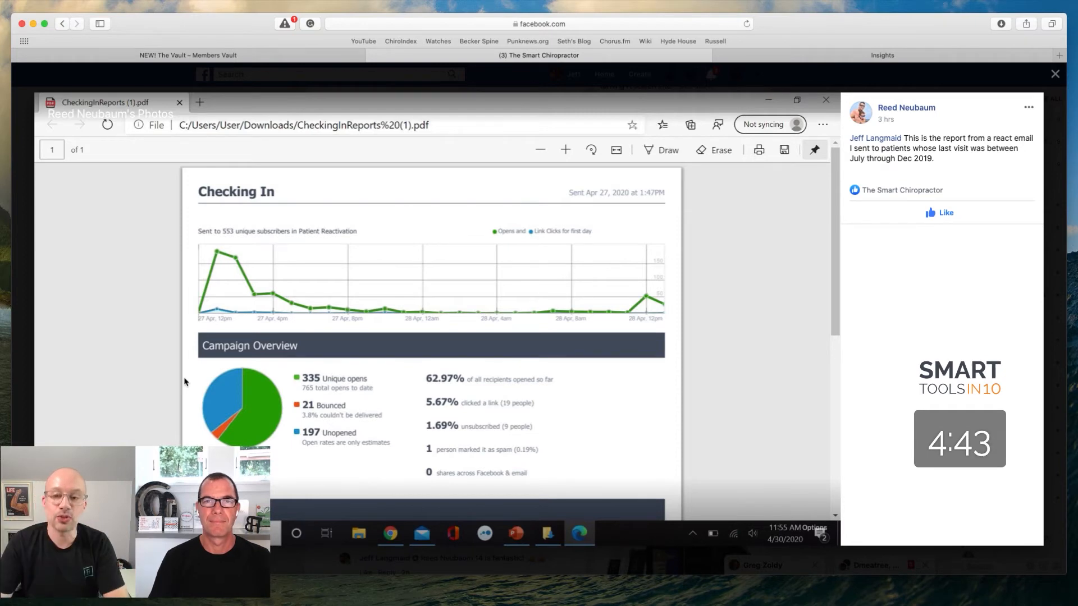
mouse_move(283, 315)
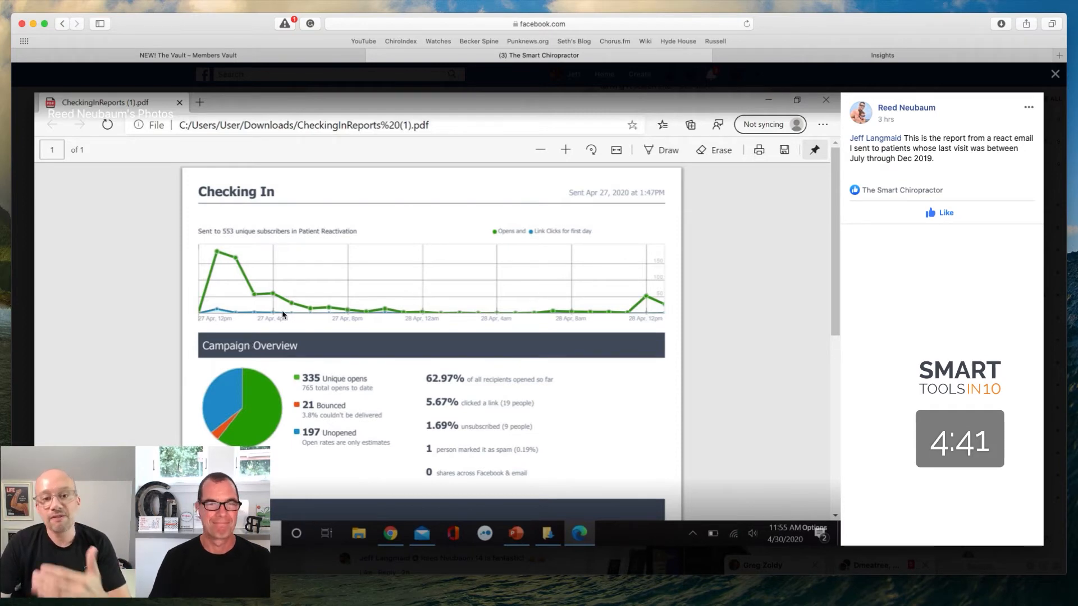
mouse_move(362, 337)
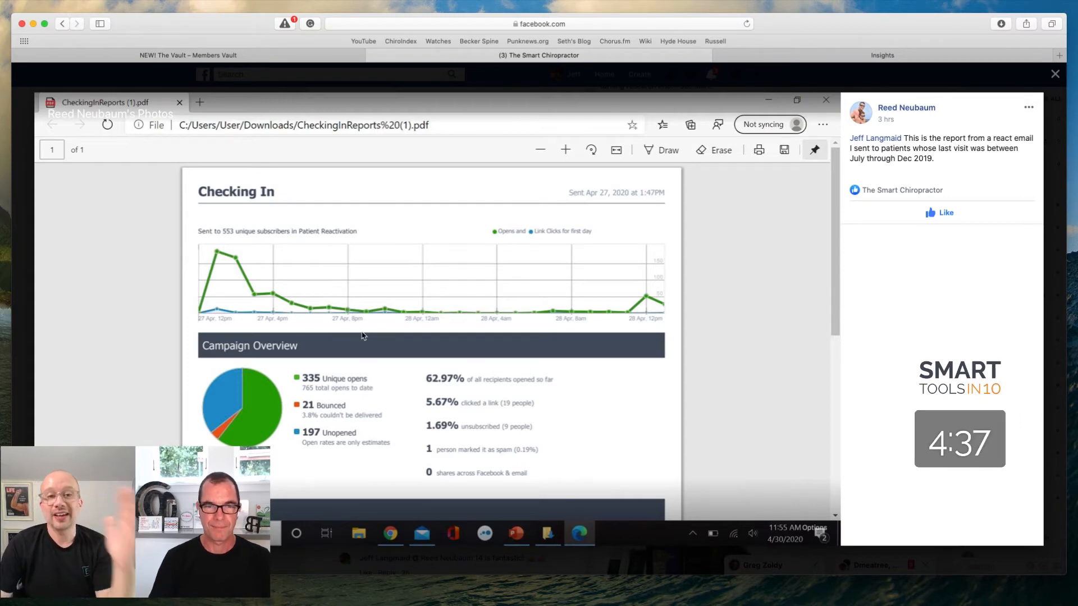
mouse_move(766, 93)
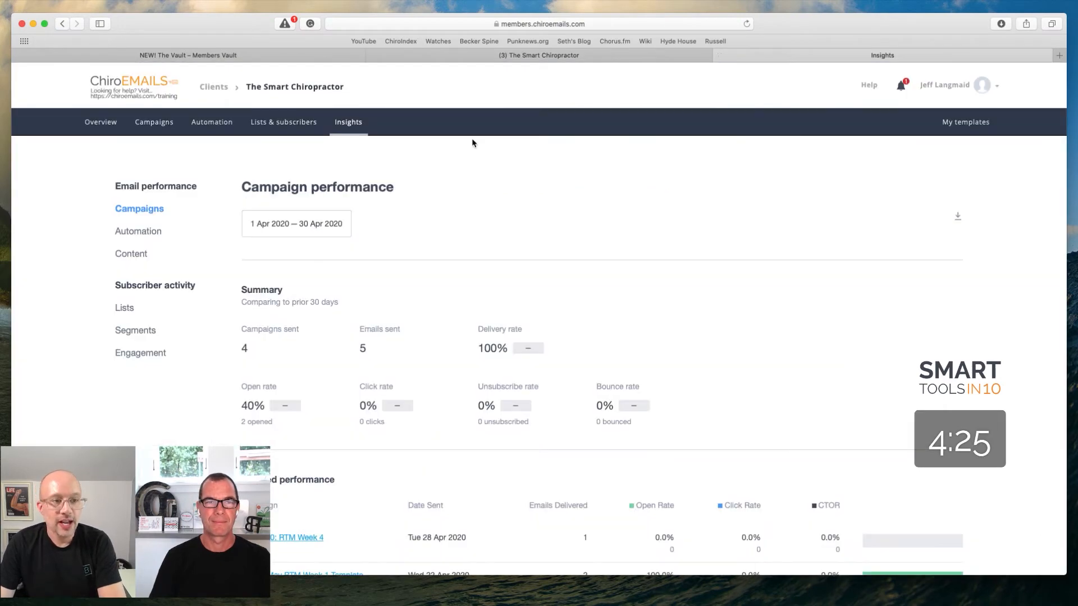
mouse_move(223, 226)
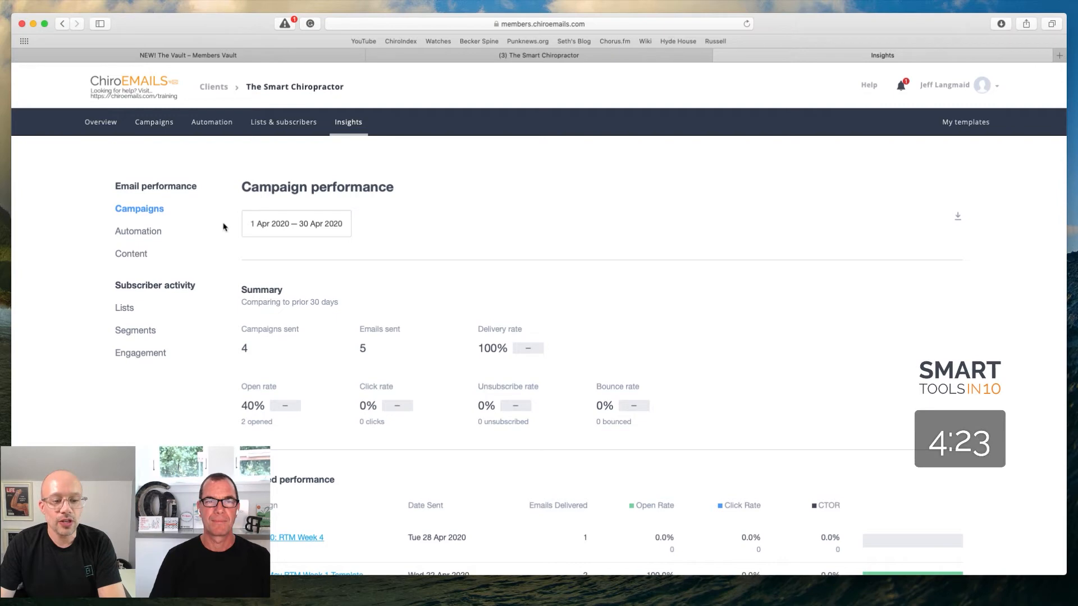
mouse_move(215, 214)
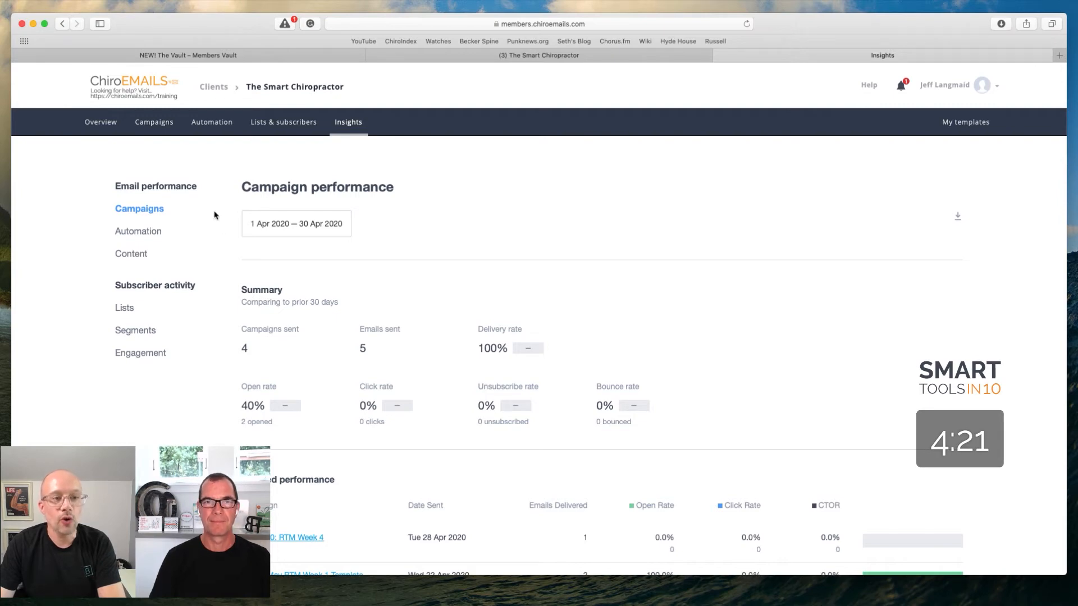
mouse_move(166, 161)
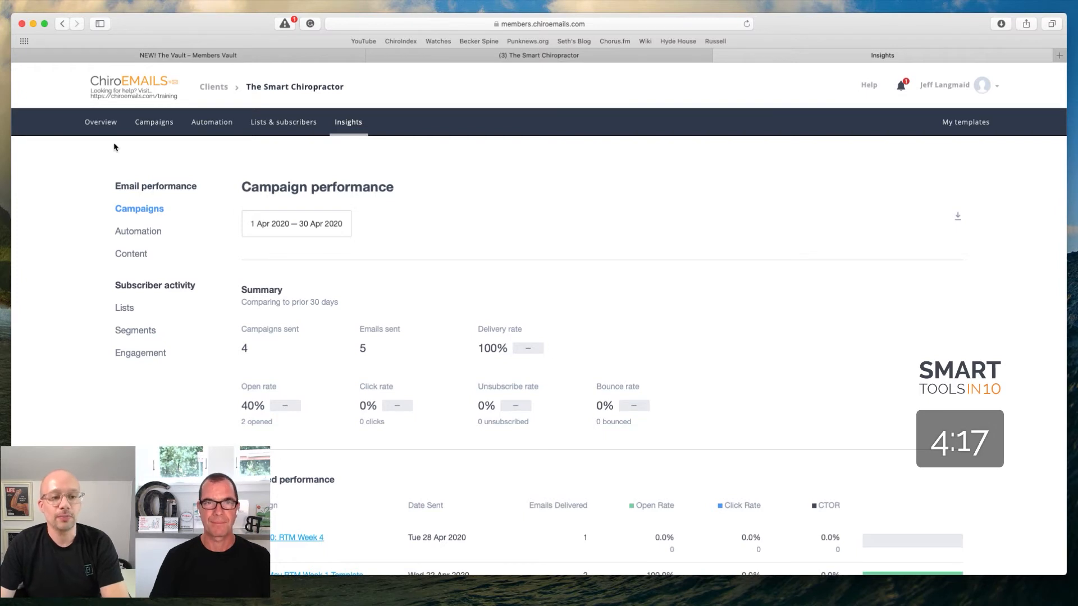
mouse_move(381, 134)
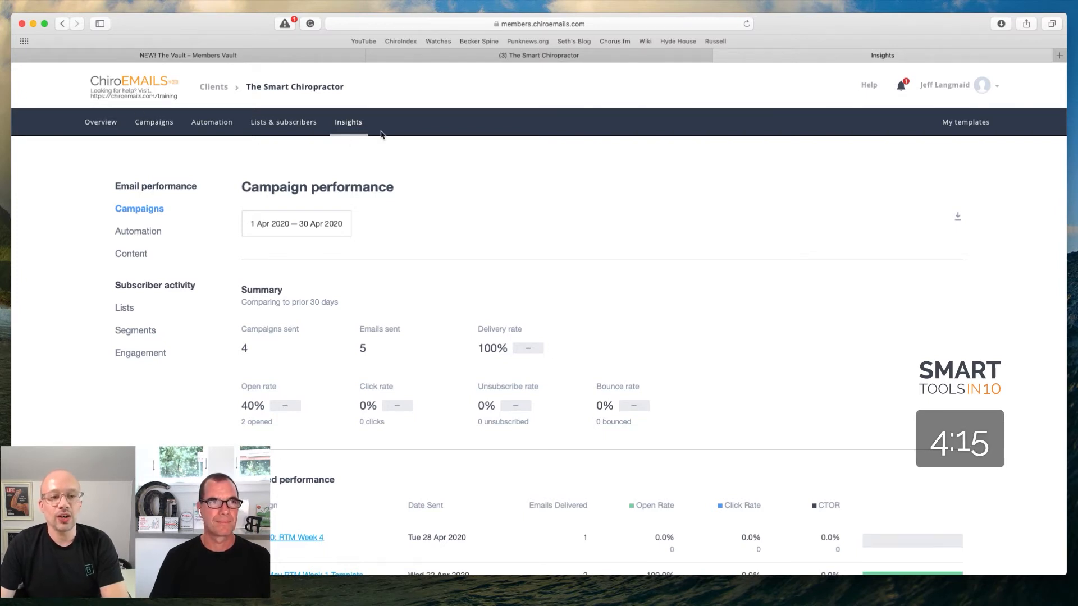
mouse_move(331, 126)
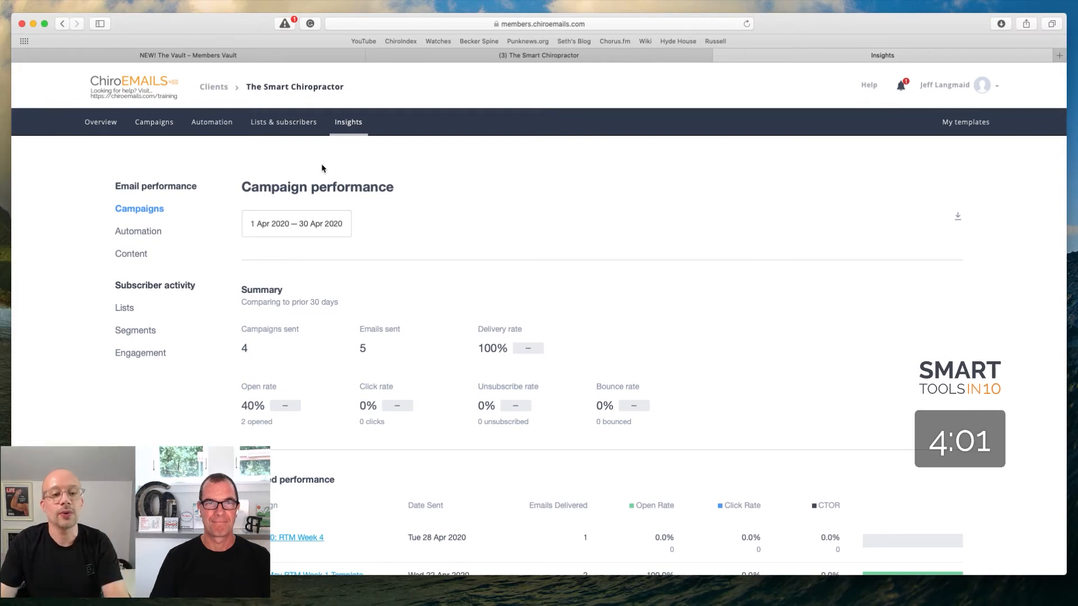
mouse_move(224, 213)
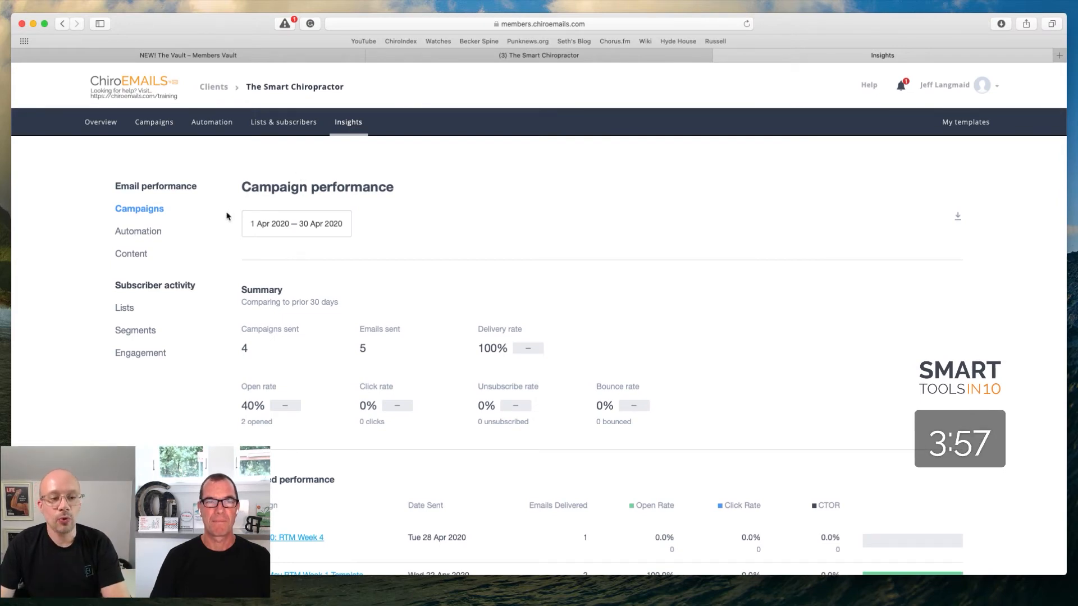
scroll(down, 3)
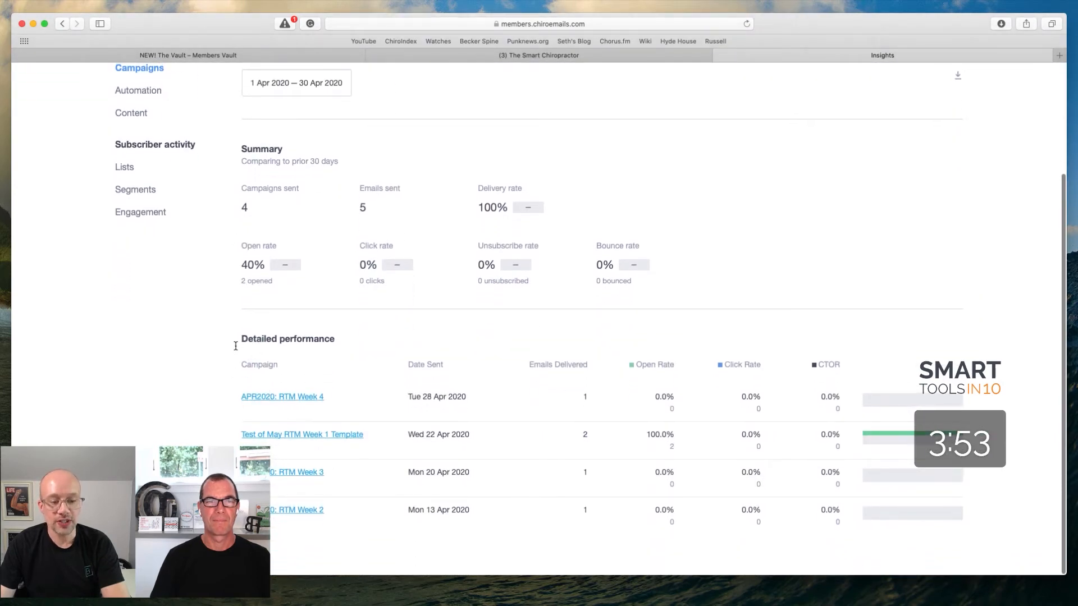
mouse_move(261, 381)
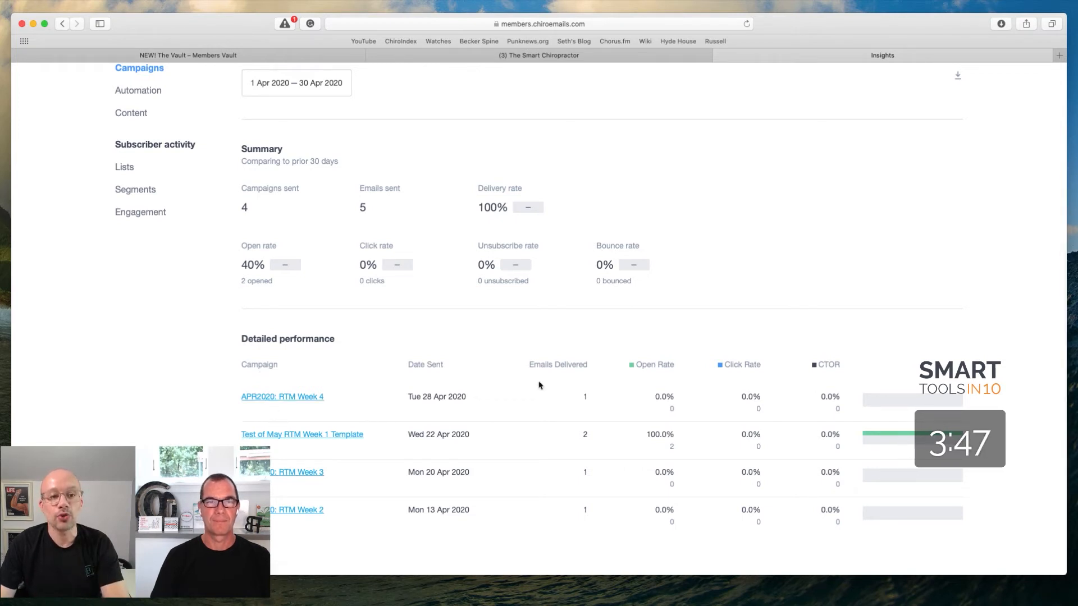
mouse_move(475, 351)
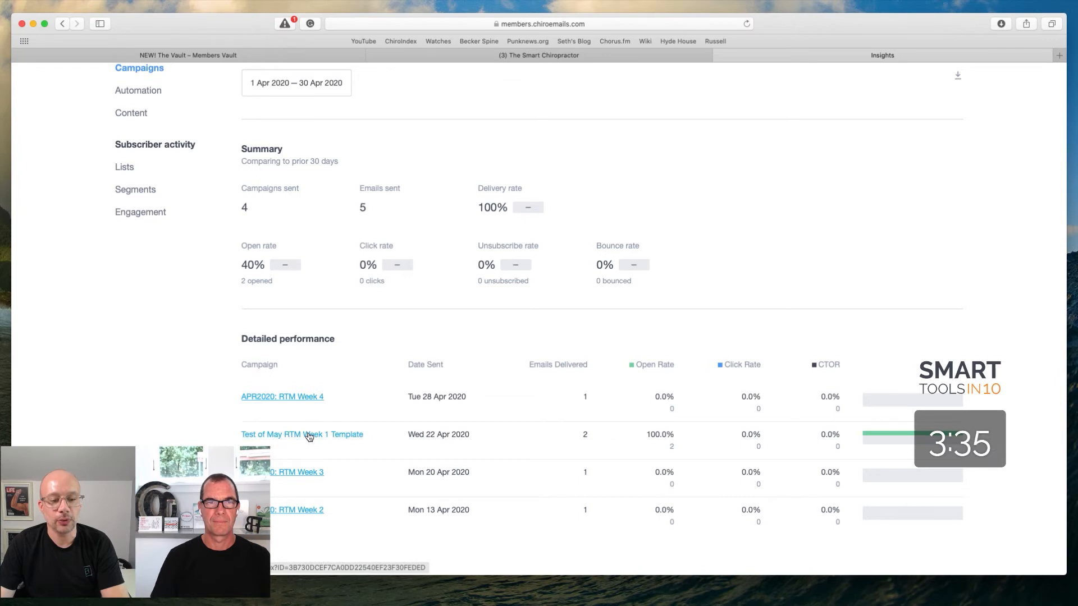
Step: Open the 'Test of May RTM Week 1 Template' campaign report from the Detailed performance table
click(302, 434)
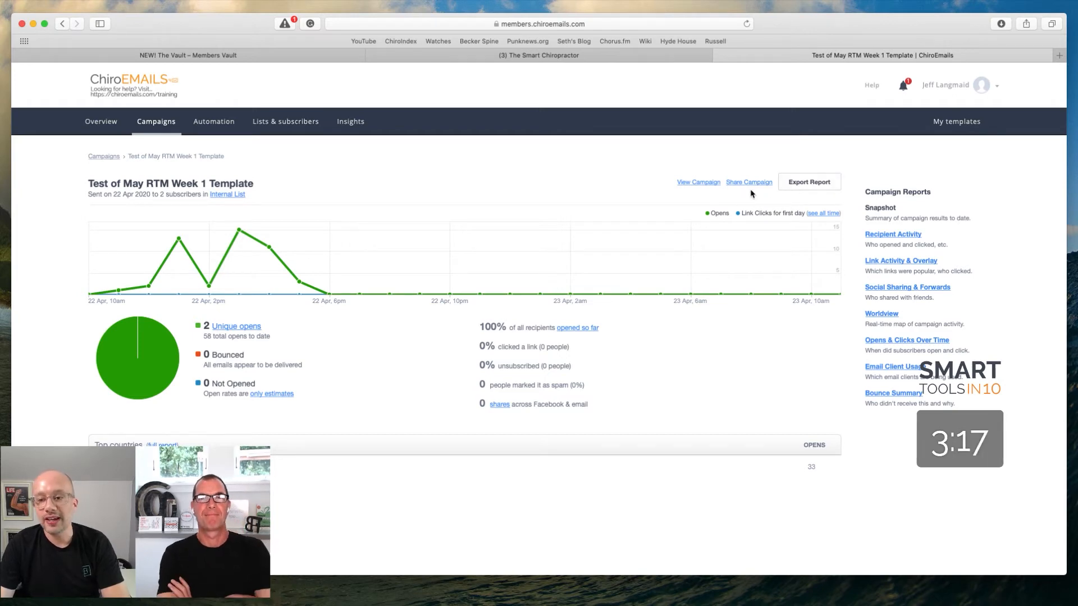
mouse_move(769, 293)
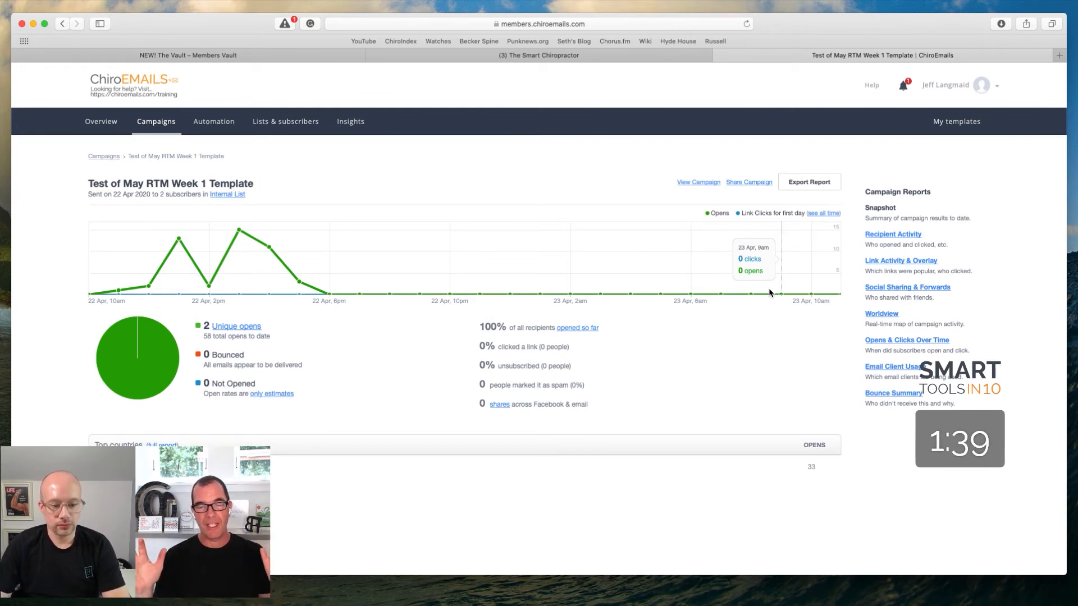
mouse_move(742, 352)
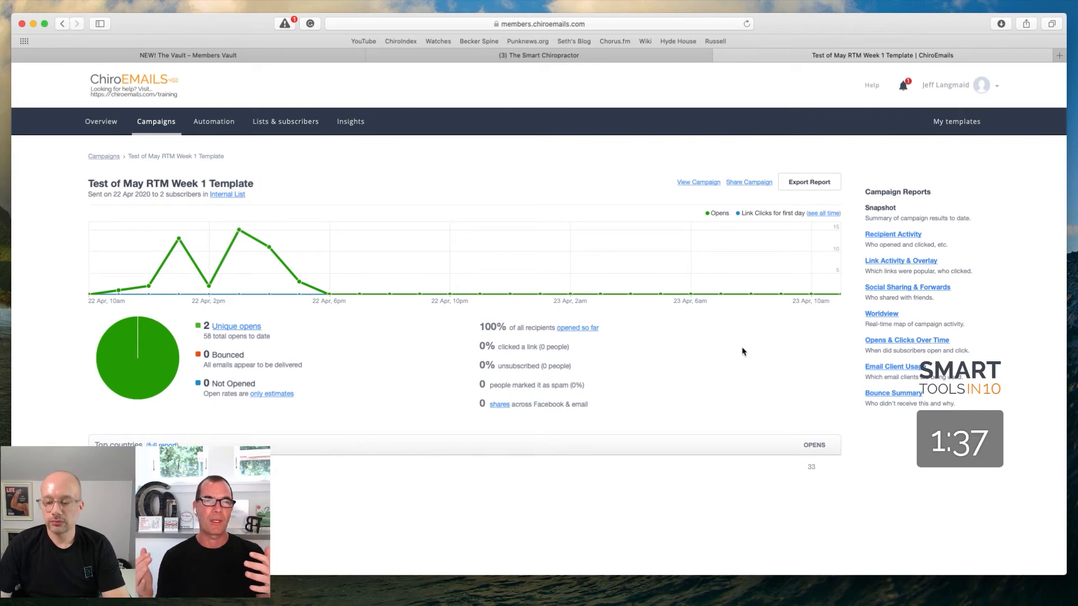
mouse_move(707, 379)
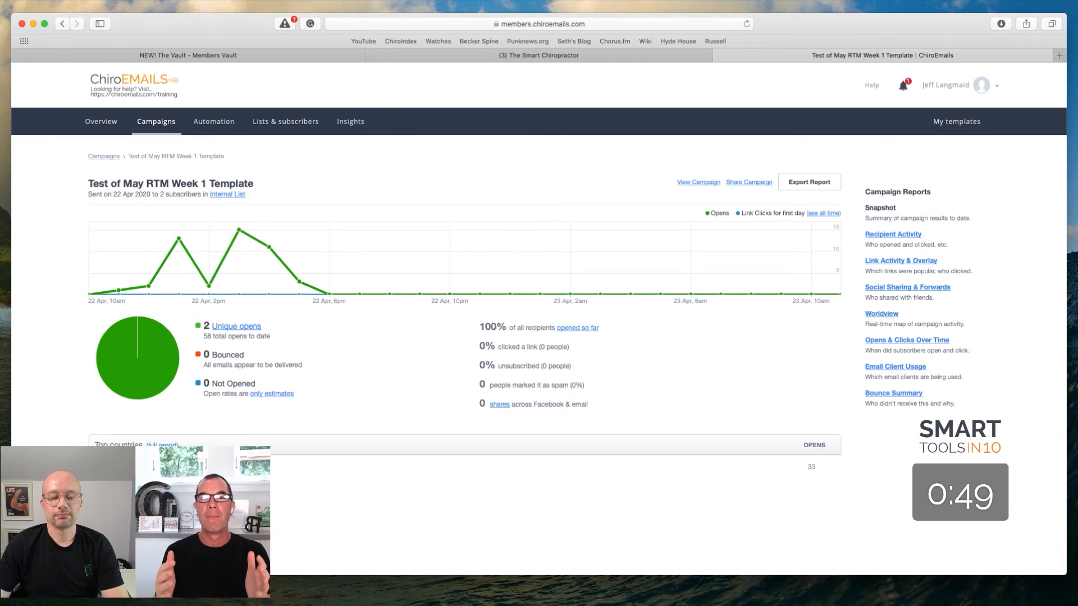
mouse_move(328, 520)
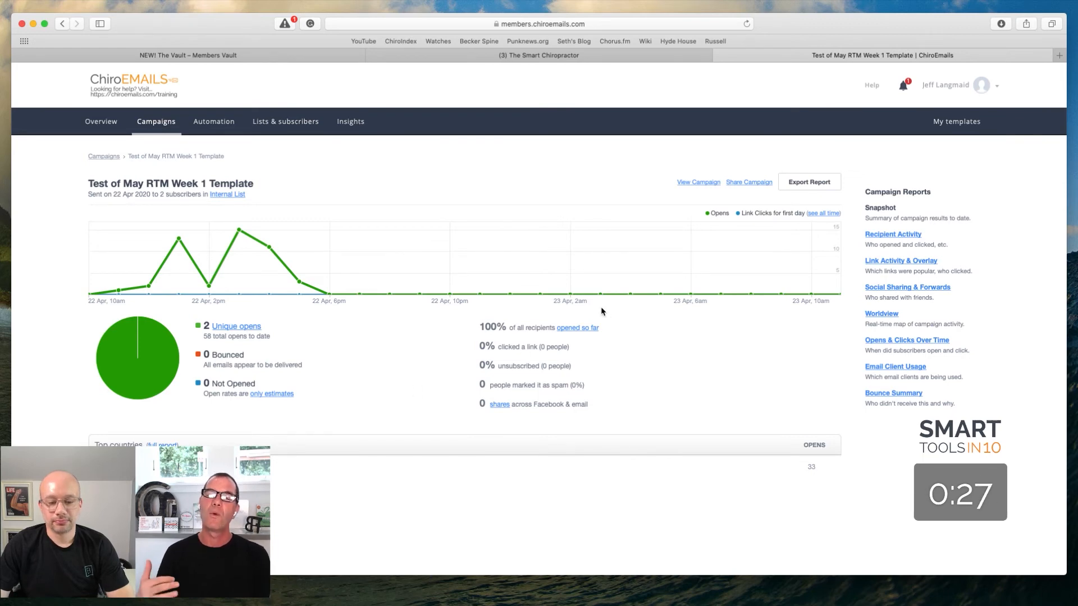
mouse_move(411, 438)
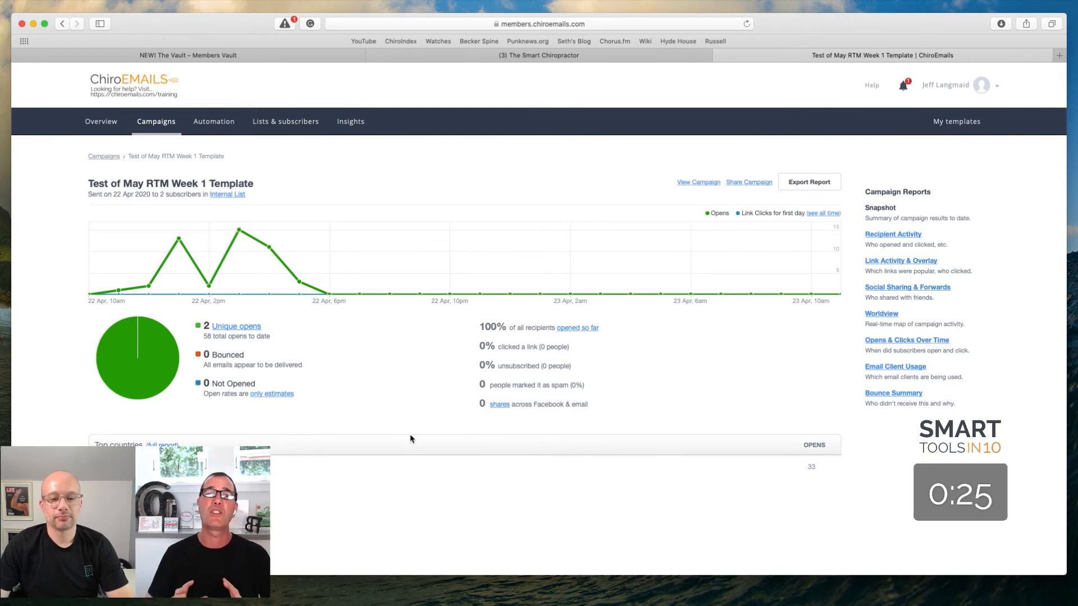
mouse_move(613, 473)
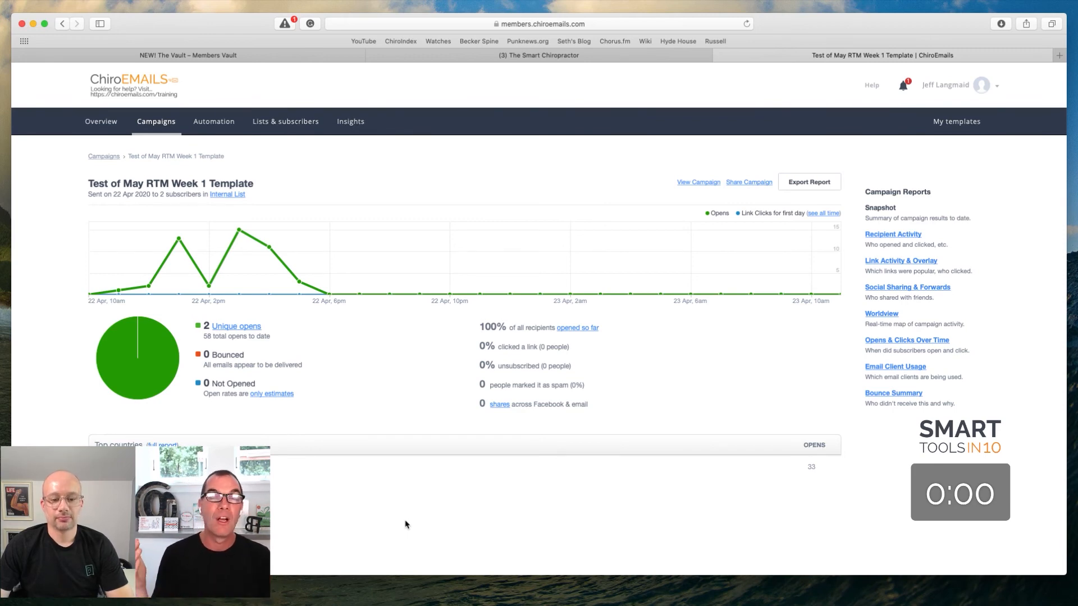
mouse_move(444, 501)
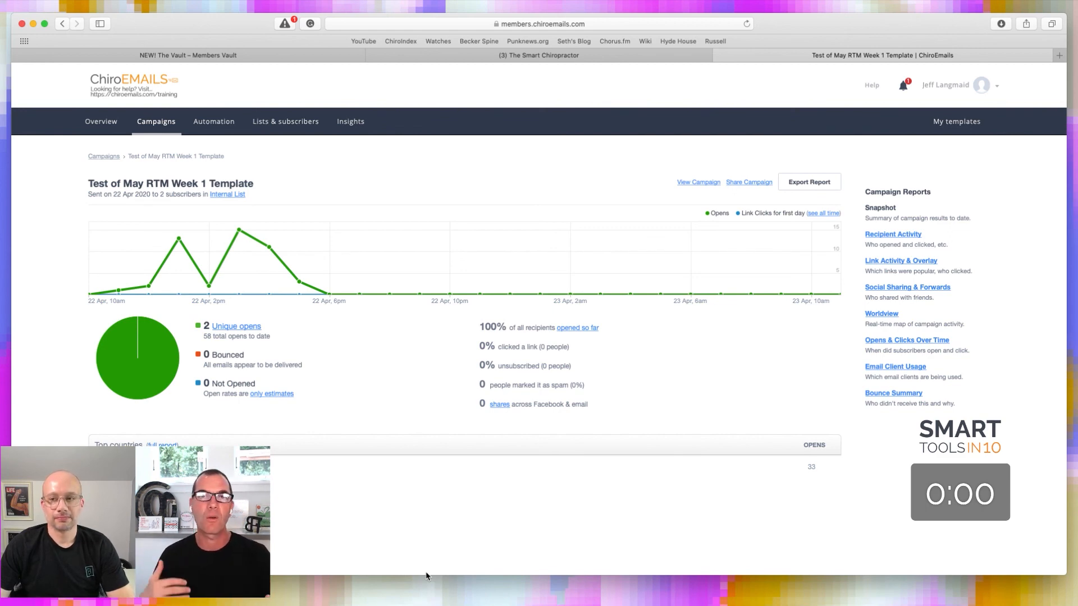
mouse_move(467, 586)
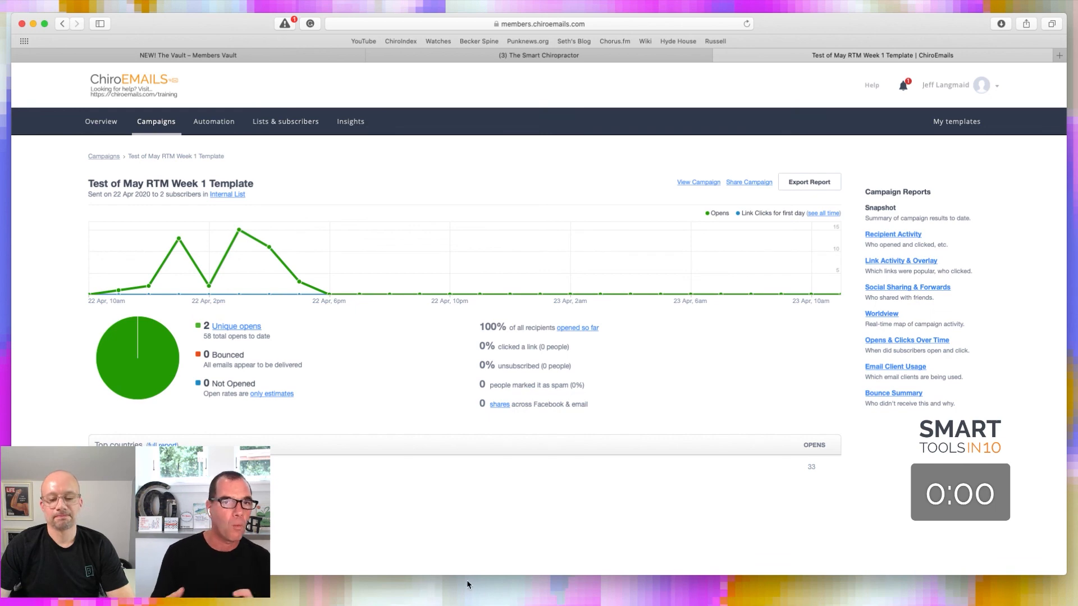